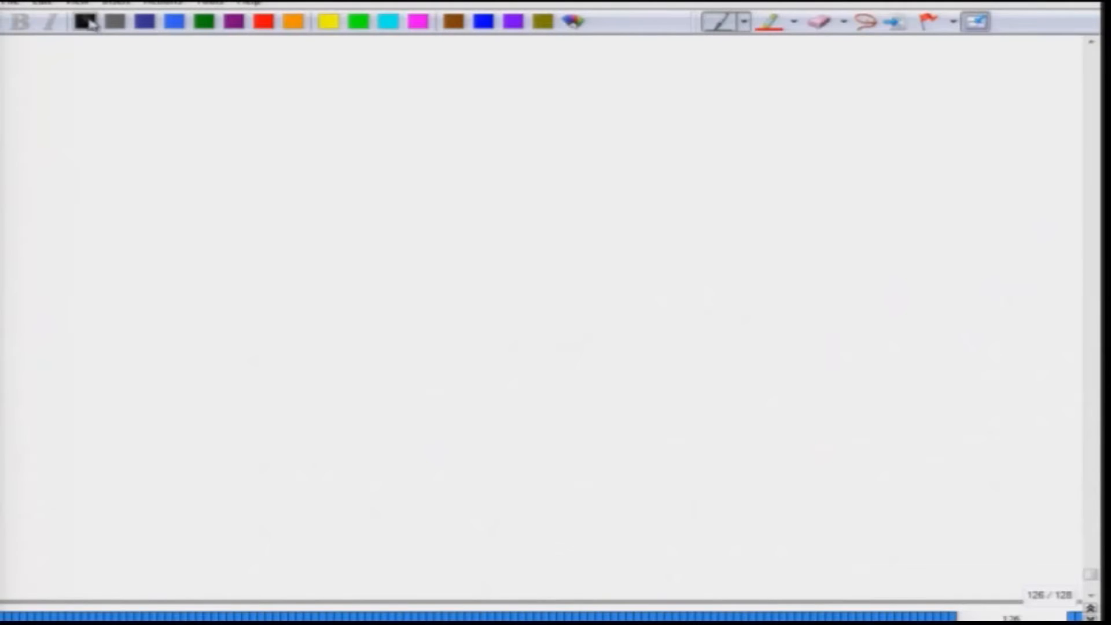
Handwrite the 'Free-space' heading at the top of the page.
drag(220, 124, 277, 122)
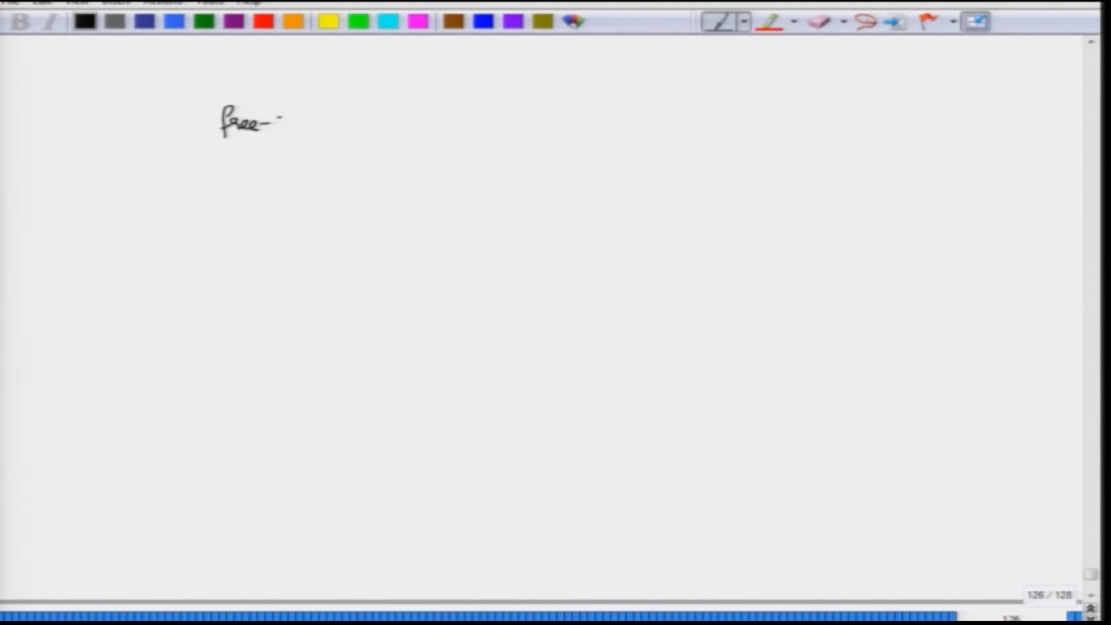
drag(277, 124, 330, 124)
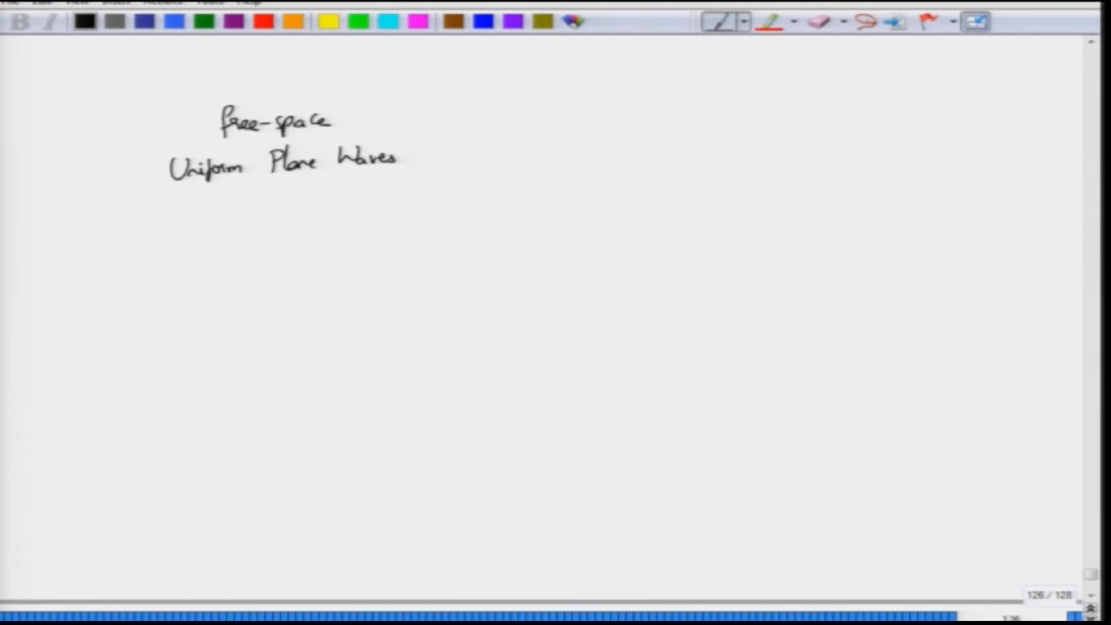
Sketch upward E-field arrows crossed by horizontal H-field arrows.
drag(251, 194, 251, 241)
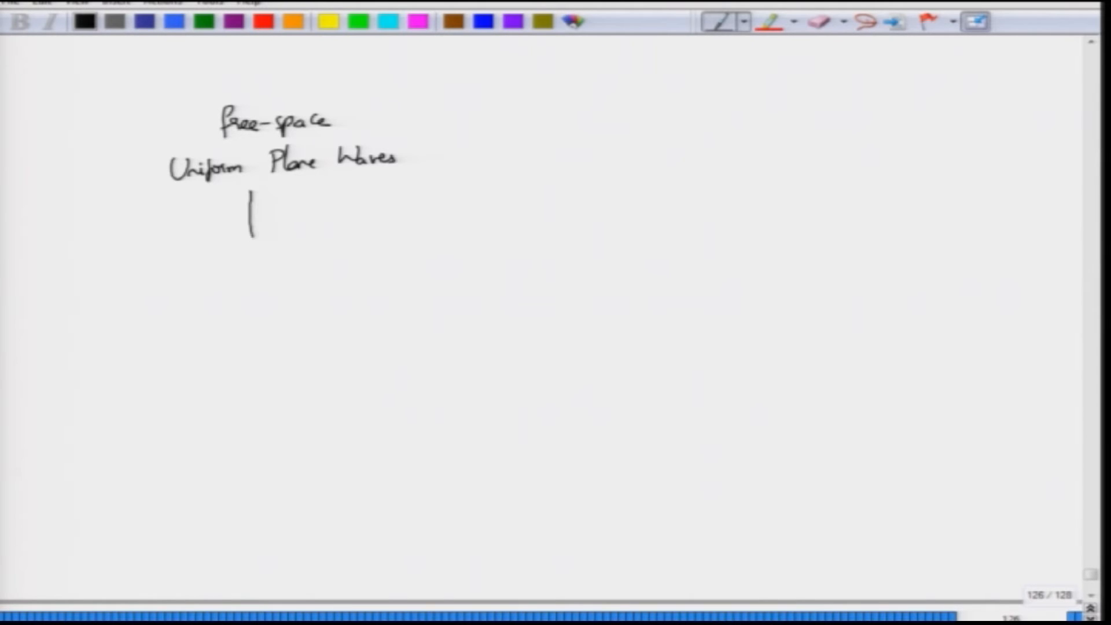
drag(277, 248, 277, 191)
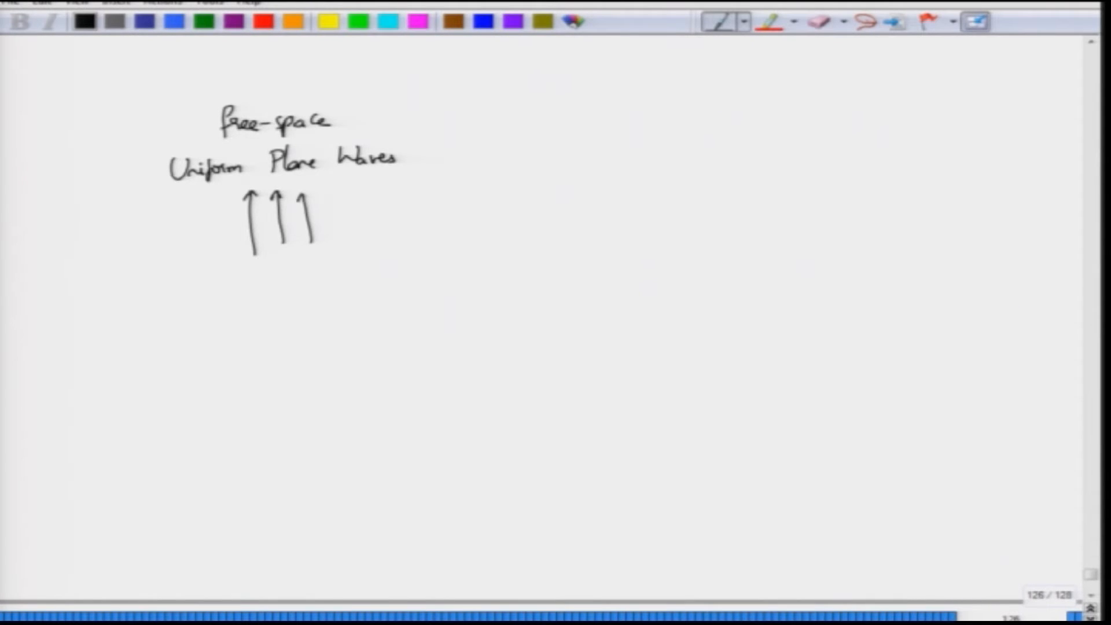
drag(210, 223, 341, 213)
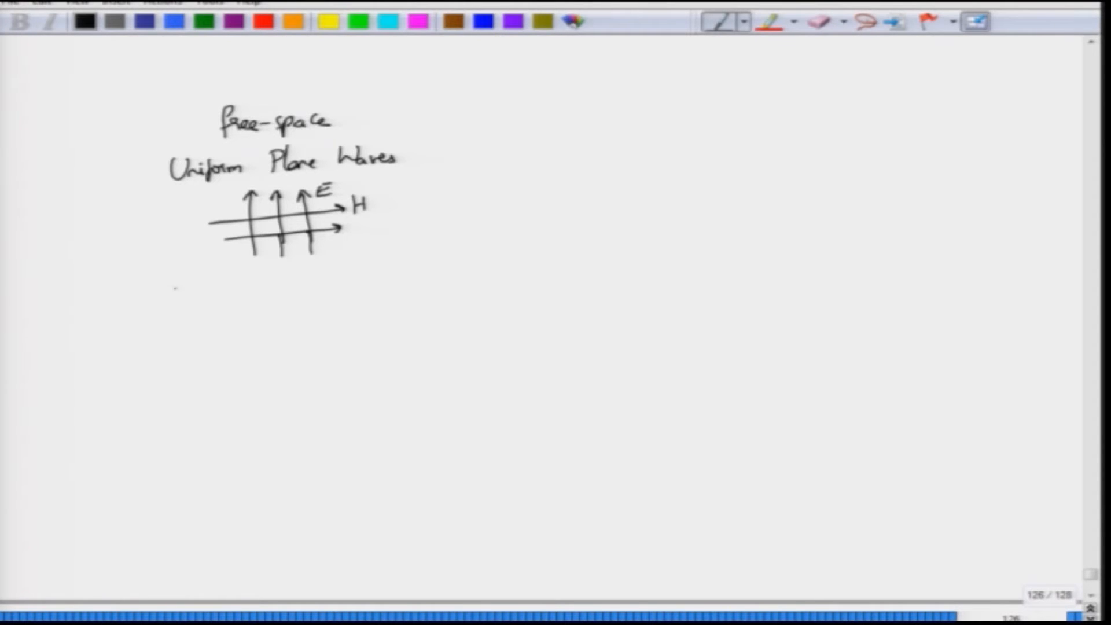
Write 'TEM00 mode of laser' and draw the curved edges of the beam envelope.
text(TEM.)
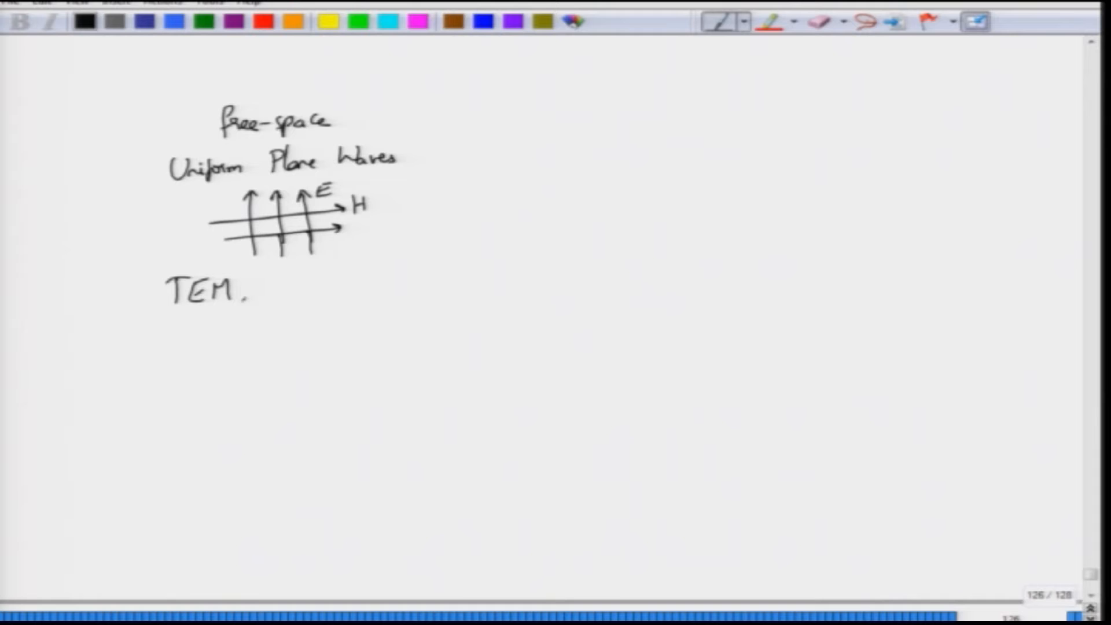
text(00 mode of laser)
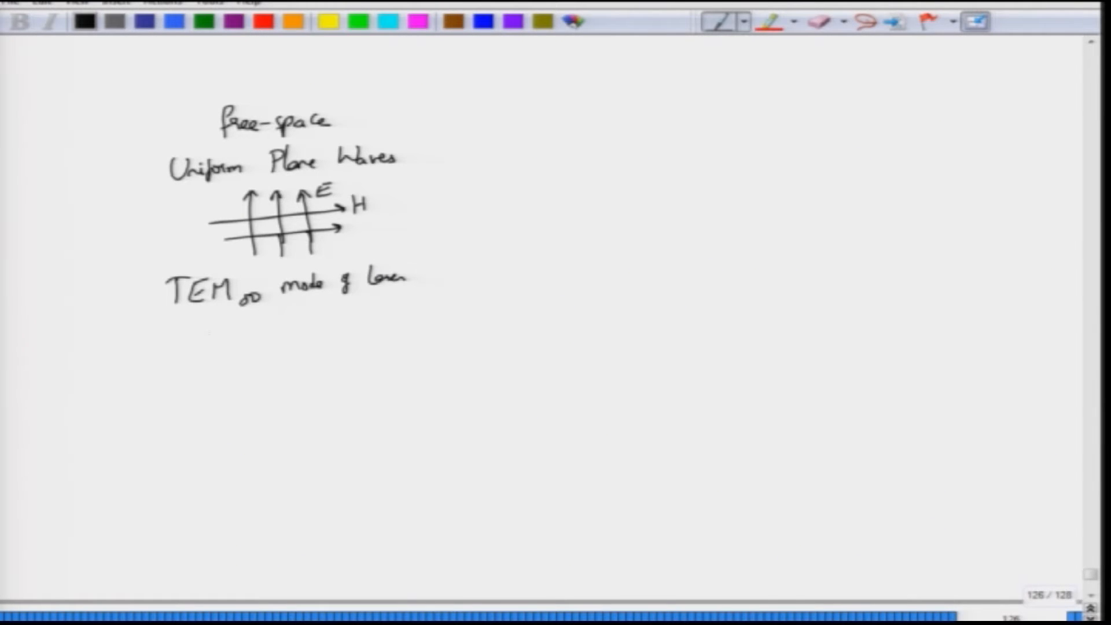
drag(162, 325, 431, 297)
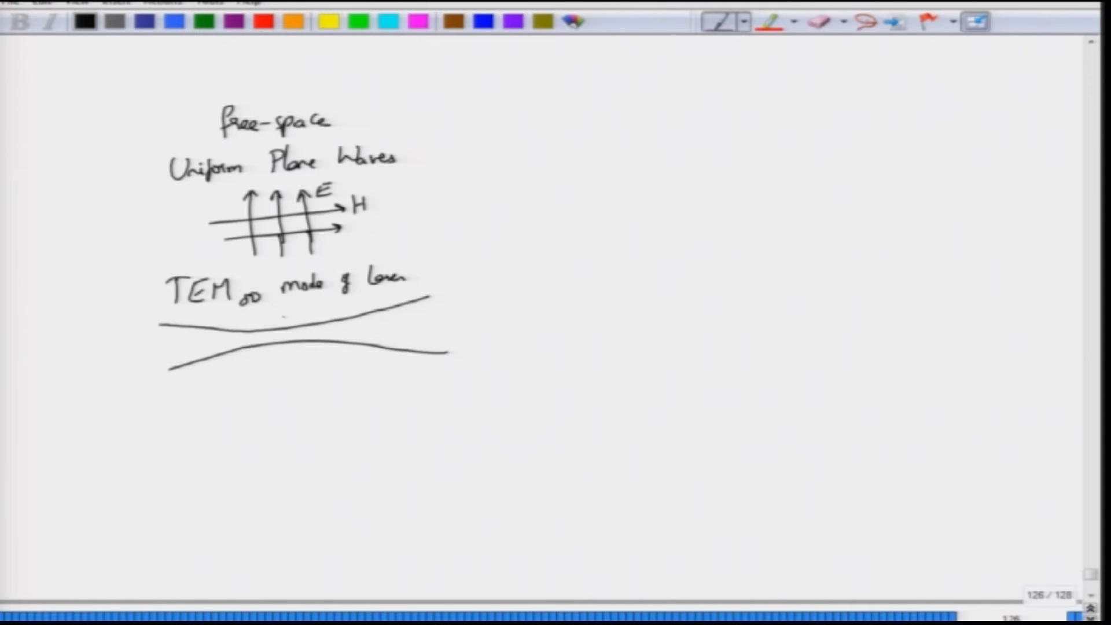
Mark the beam waist, label it w0 and add cross-section ellipses on the left.
drag(287, 315, 287, 369)
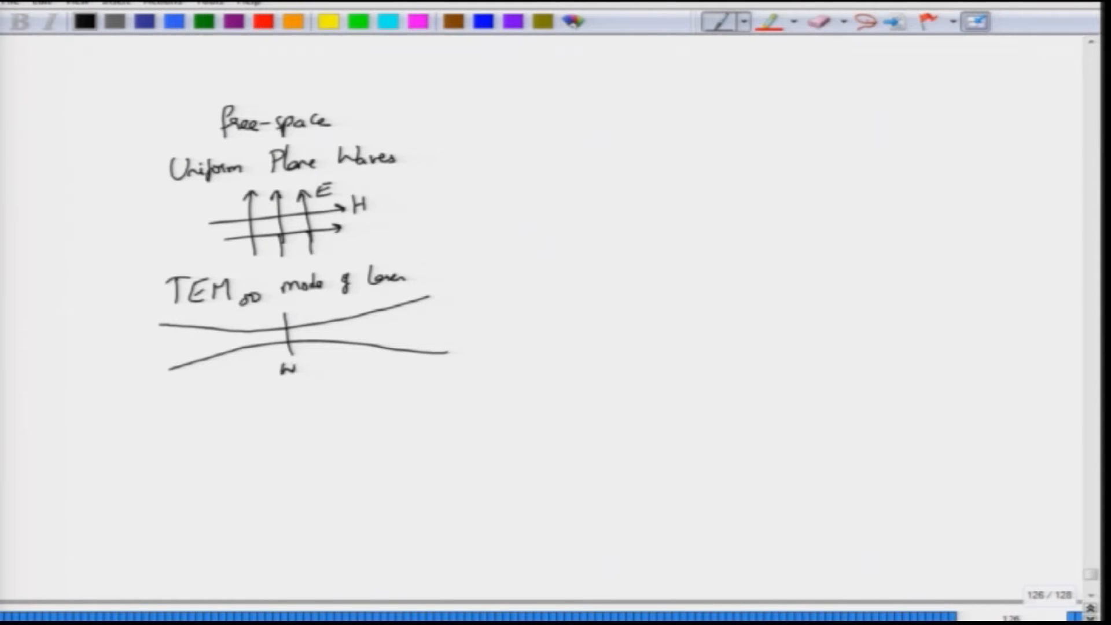
text(0)
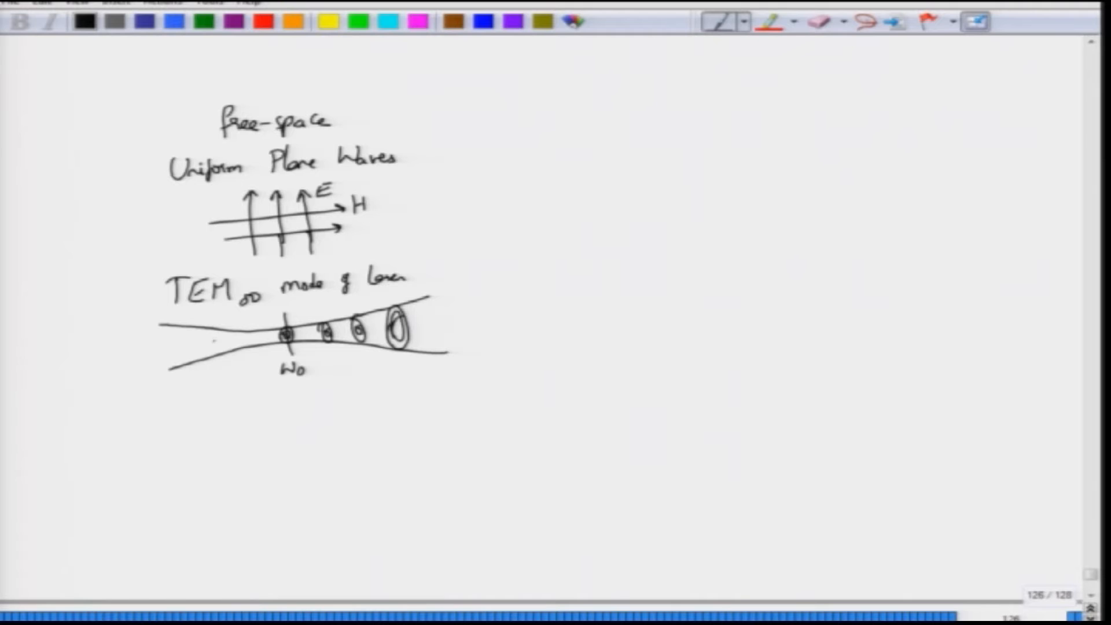
drag(177, 340, 227, 344)
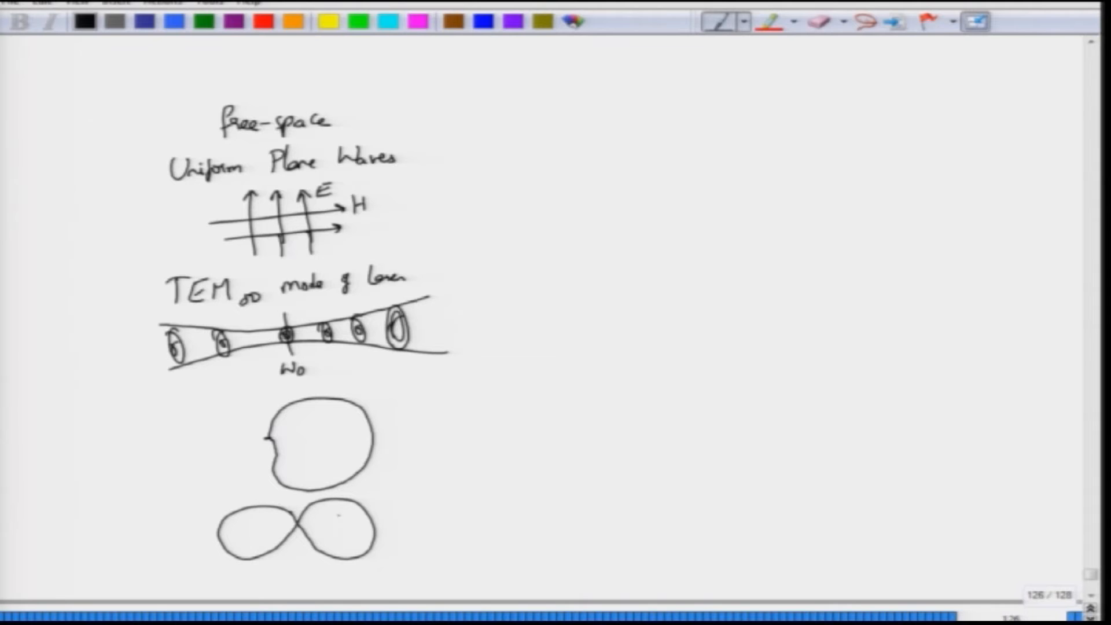
Add a small side lobe on the round antenna pattern and move to the right column.
drag(266, 444, 255, 454)
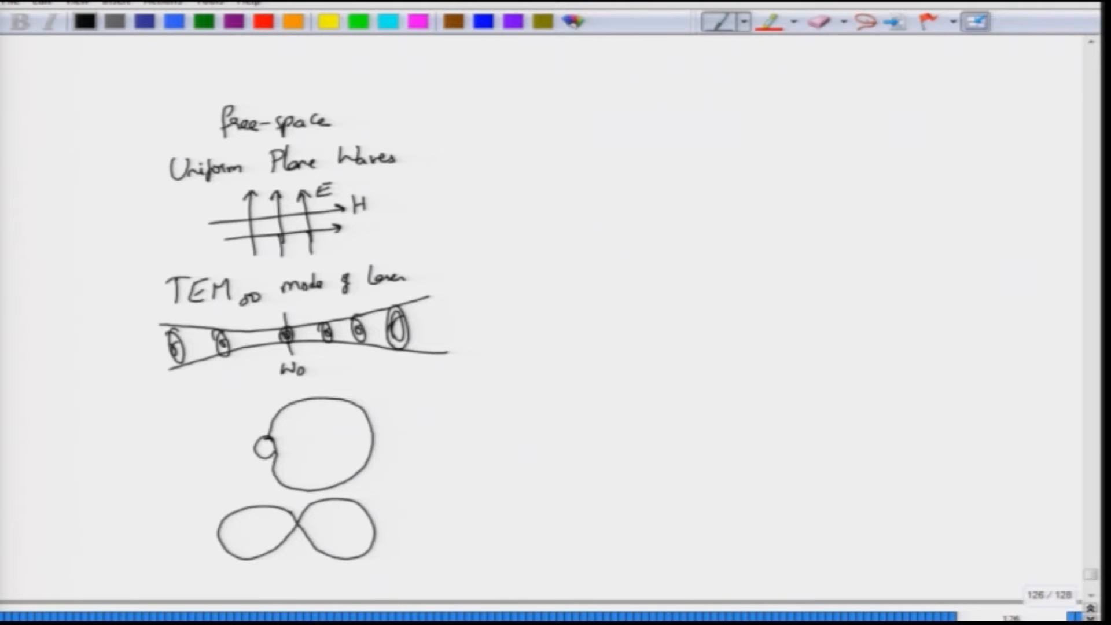
click(555, 107)
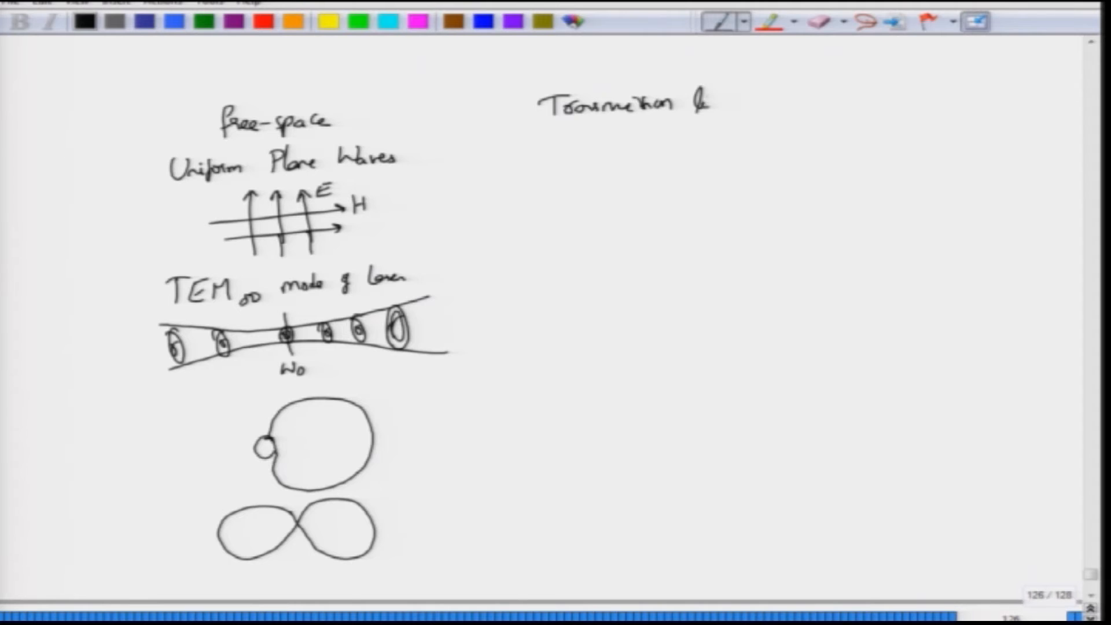
Finish the 'Transmission lines' heading and label the two-wire line with Zc.
text(lines)
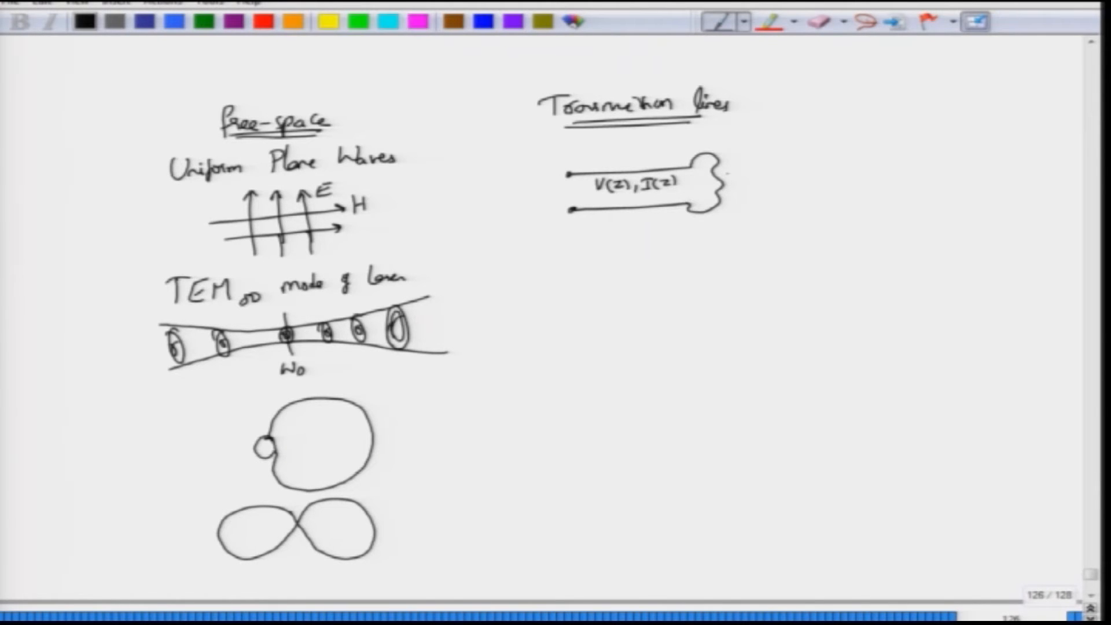
text(Zc)
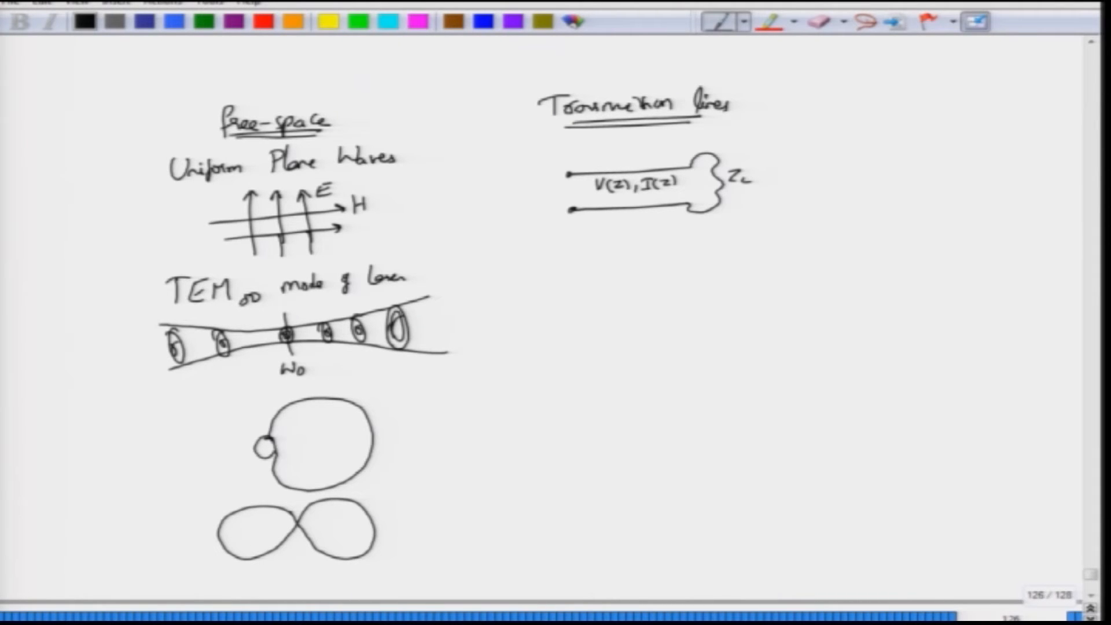
Circle the V and I labels on the line and begin writing the 'Waveguides' heading.
drag(598, 173, 584, 198)
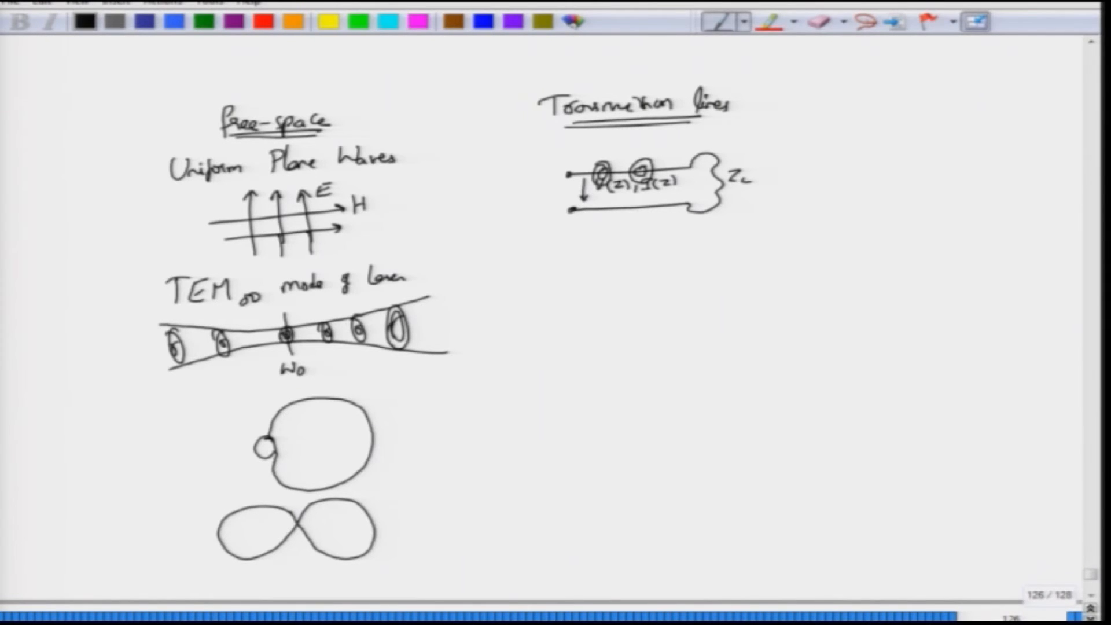
text(Waveguide)
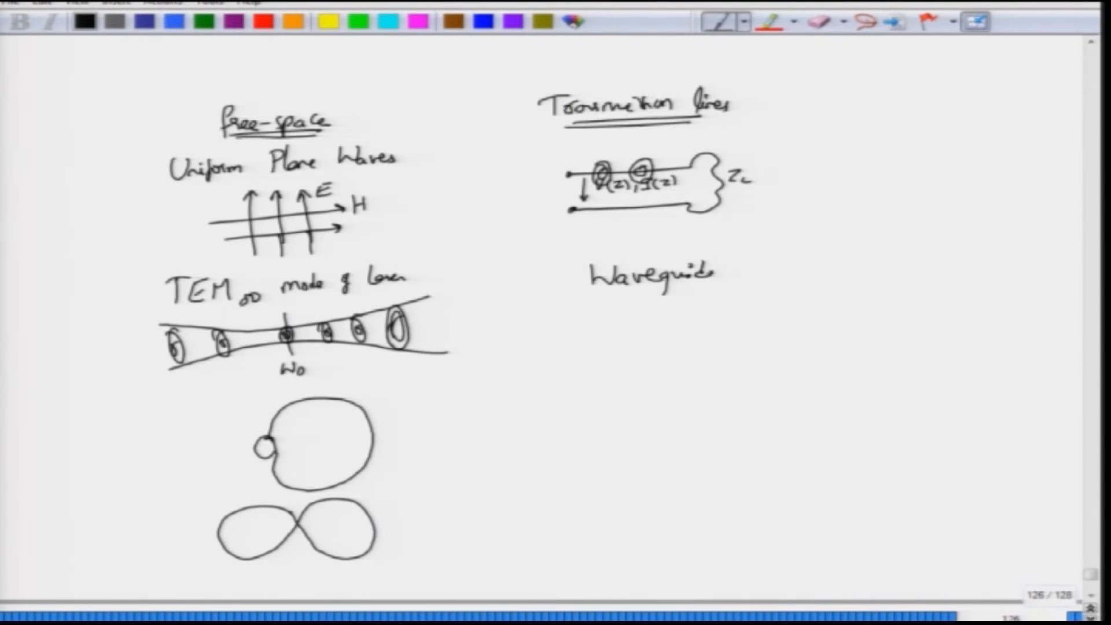
Draw the waveguide's plate lines with a zigzag ray bouncing between them.
drag(588, 339, 745, 368)
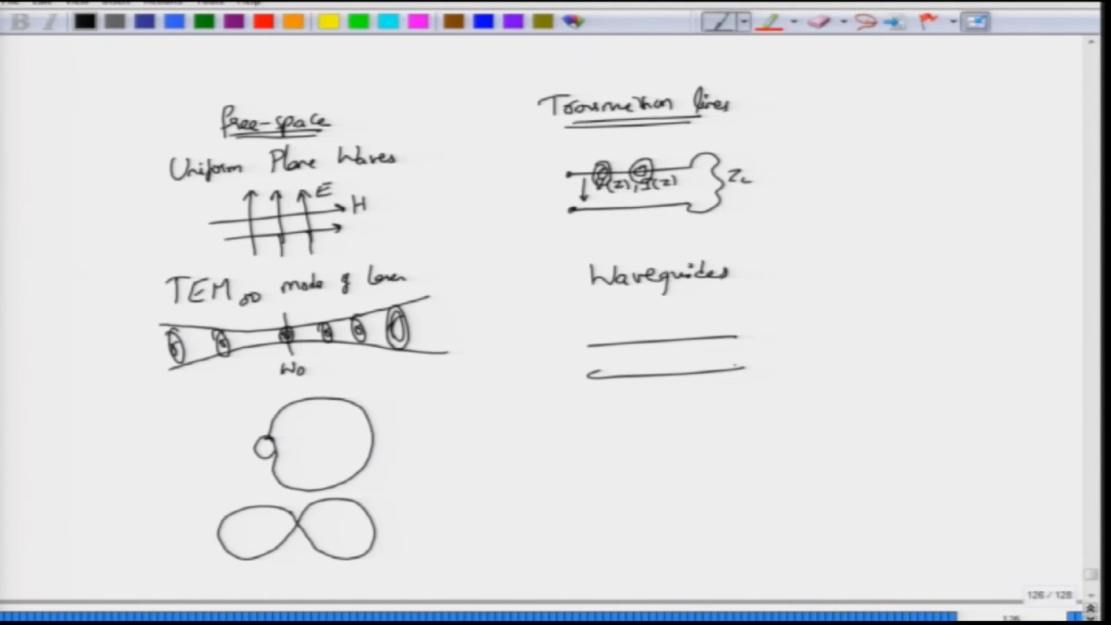
drag(617, 344, 652, 330)
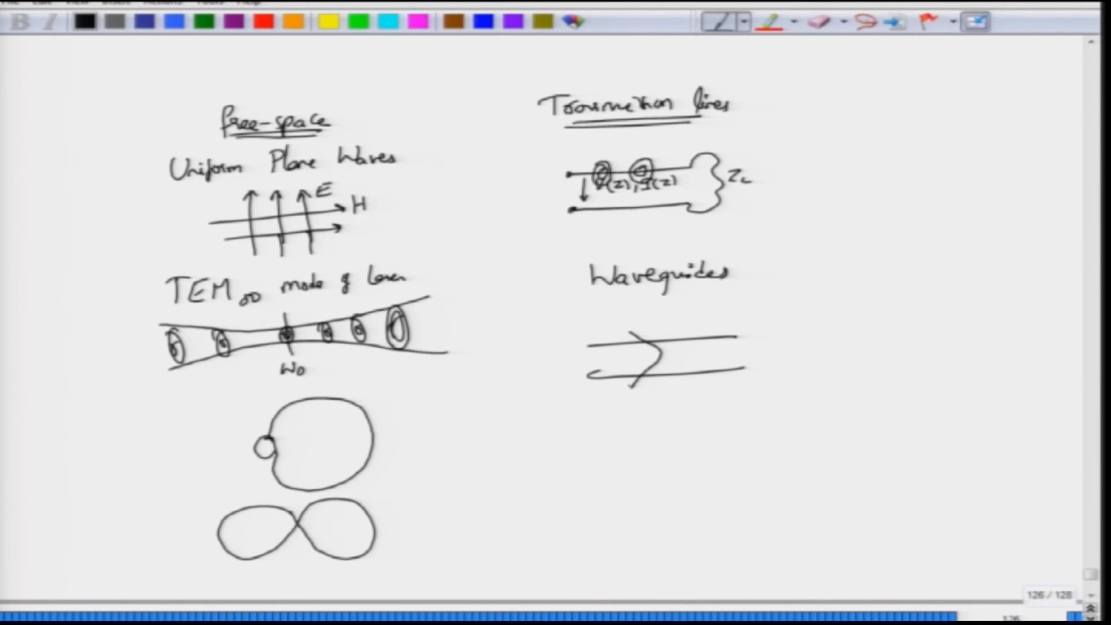
drag(670, 334, 709, 358)
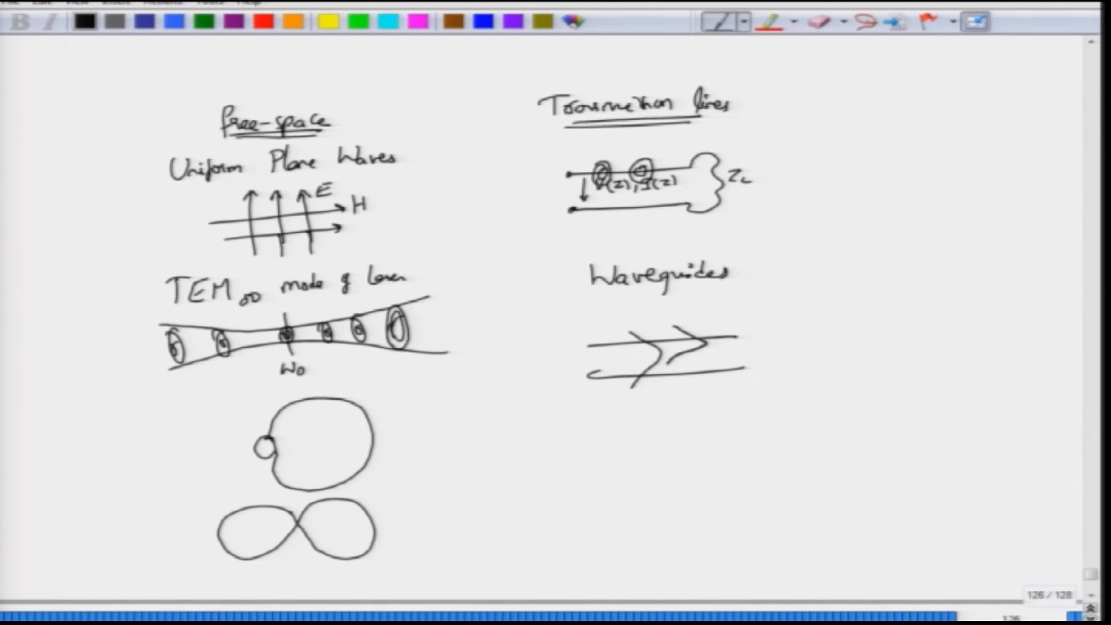
drag(681, 333, 691, 394)
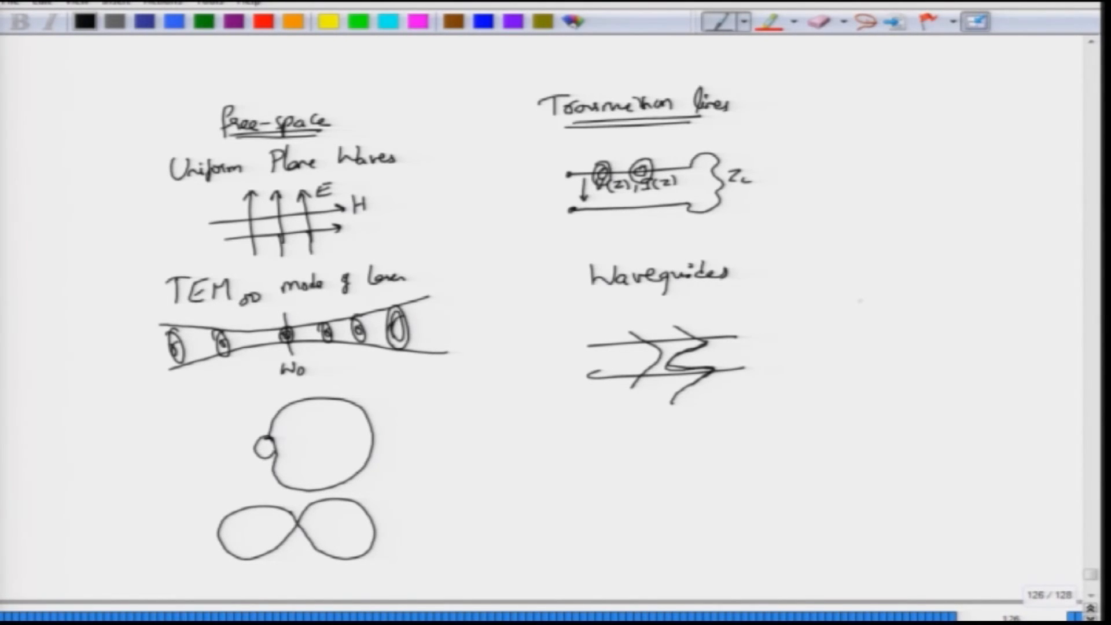
Outline a rectangular waveguide box to the right of the plates.
drag(840, 327, 965, 367)
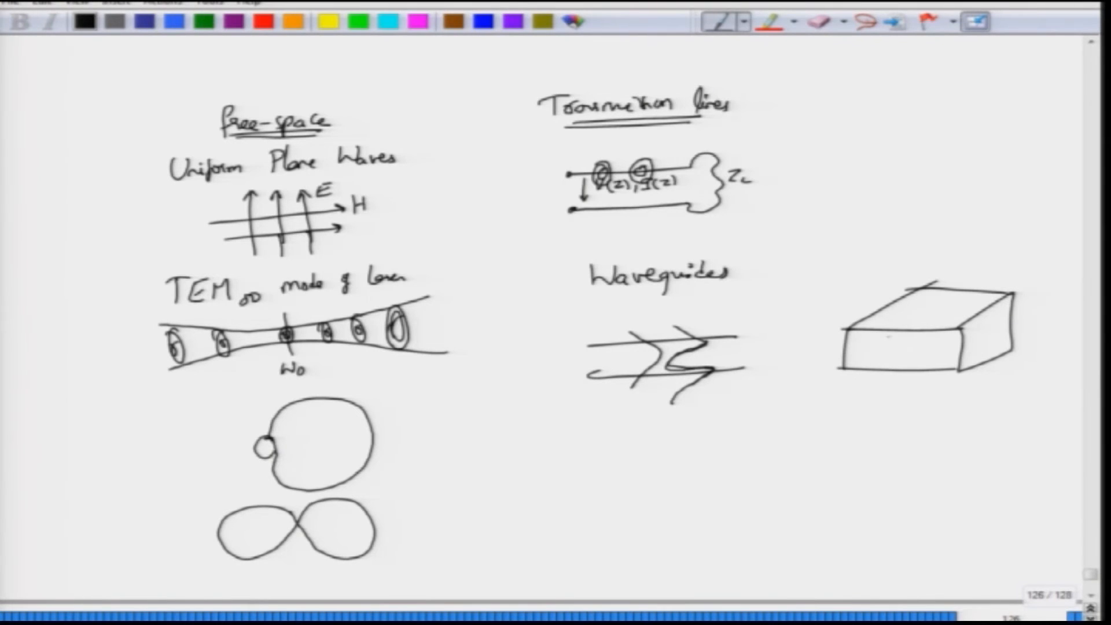
Sketch field lines and an arrow on the box, then write 'LP mo' under the Fiber circle.
drag(869, 330, 958, 323)
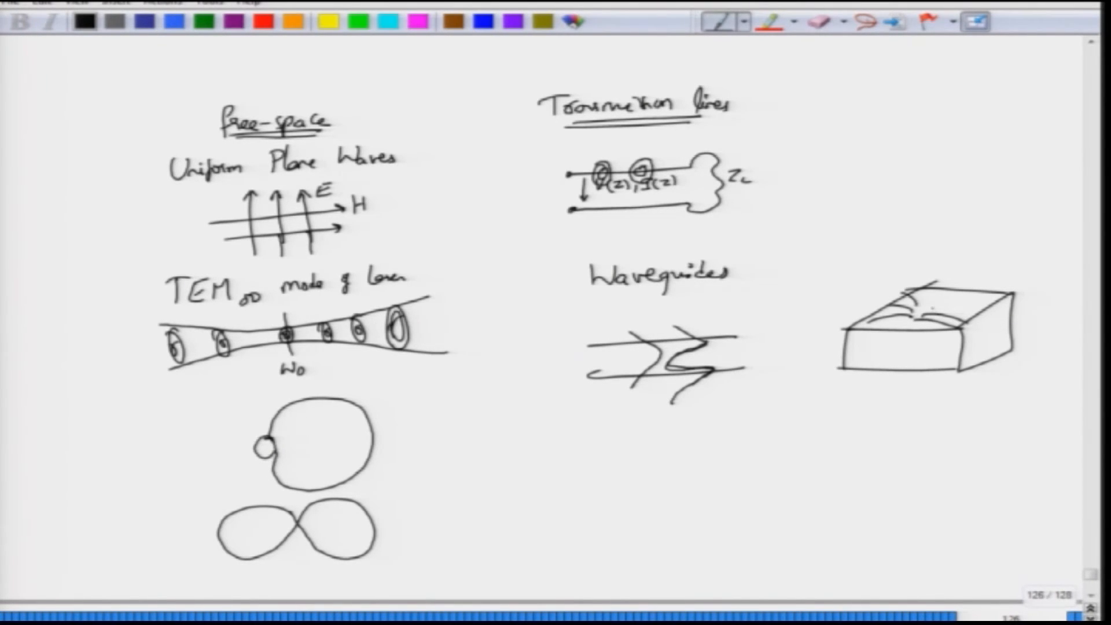
drag(915, 298, 978, 311)
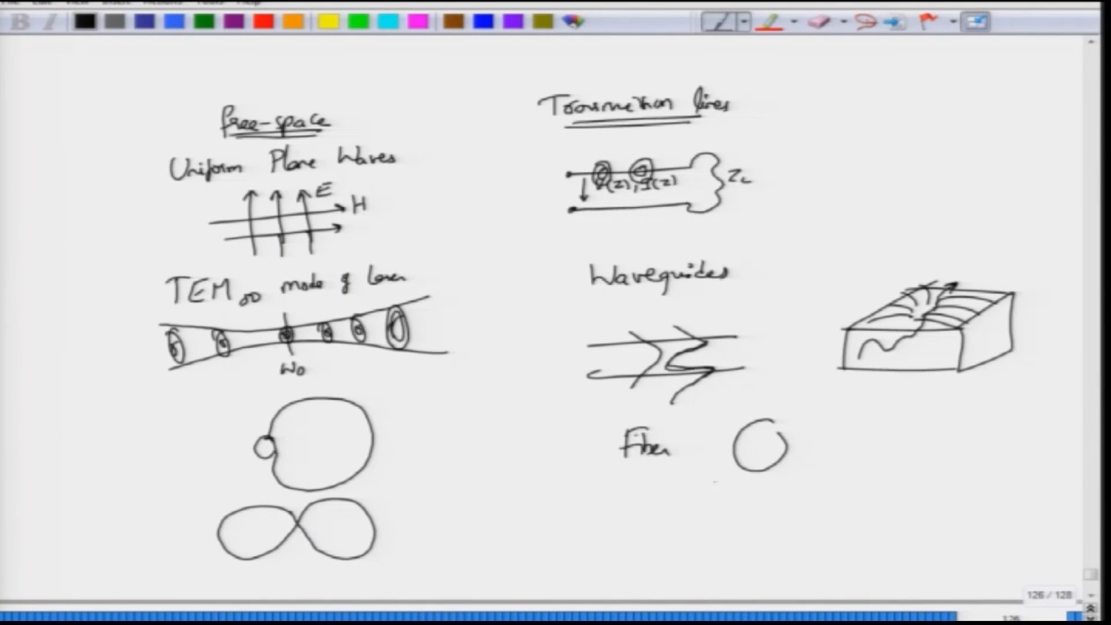
text(LP mo)
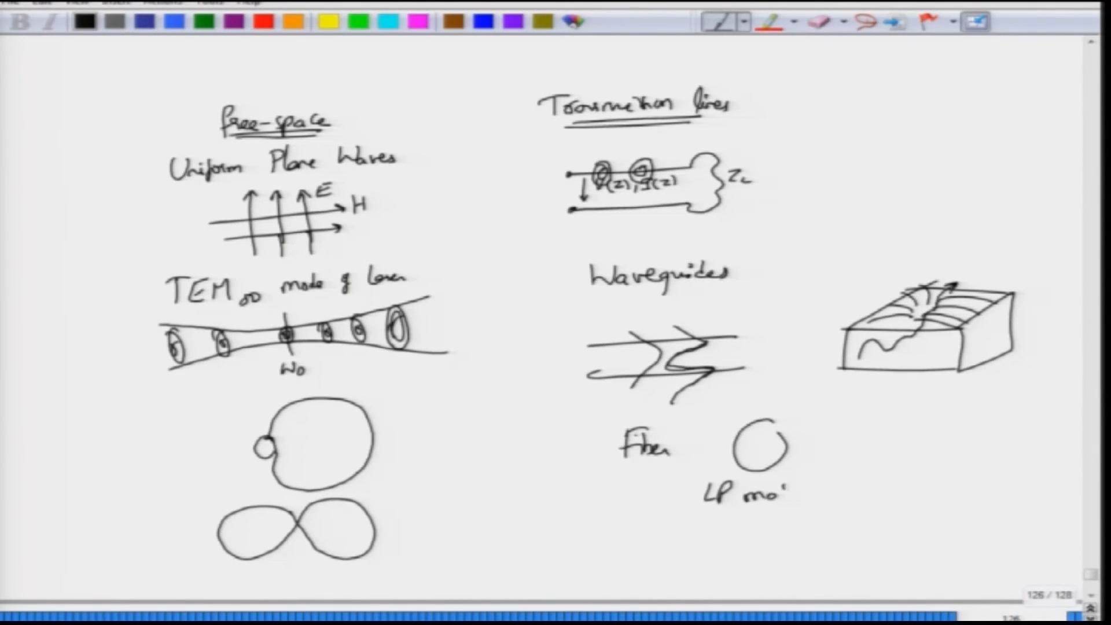